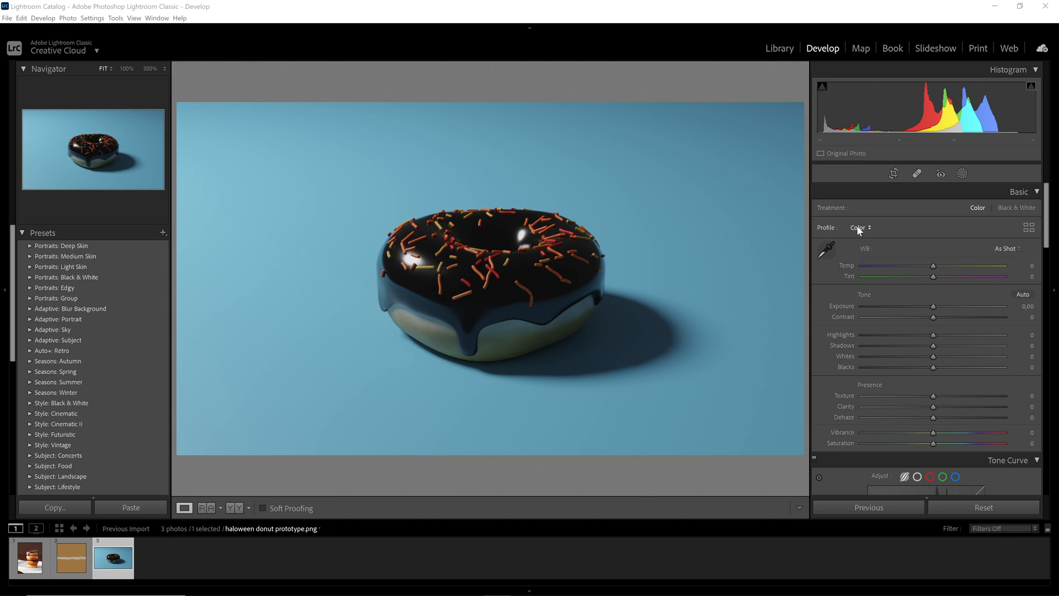
pyautogui.moveTo(885, 211)
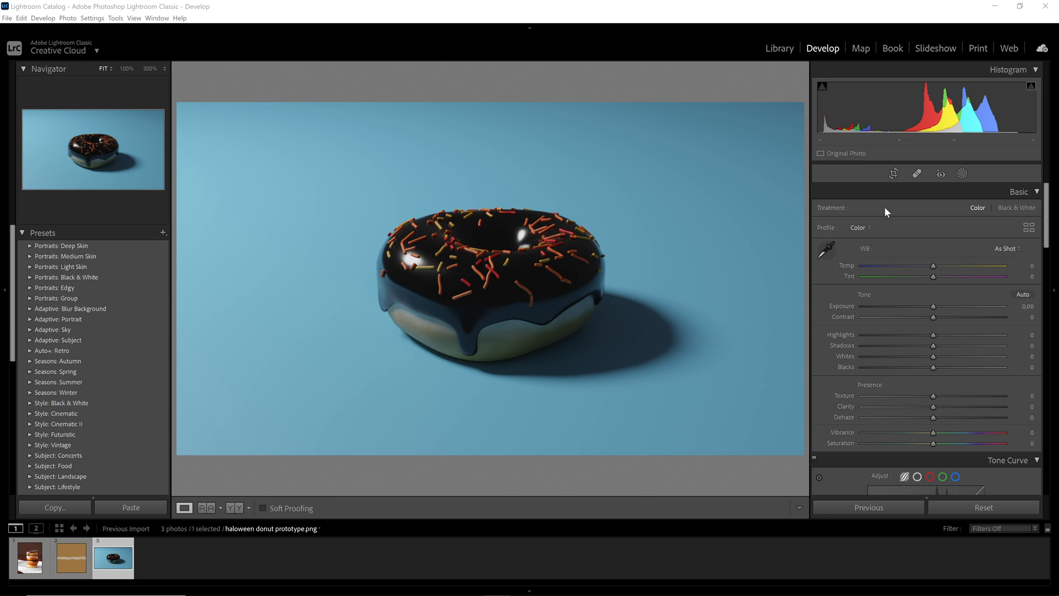
pyautogui.moveTo(445, 337)
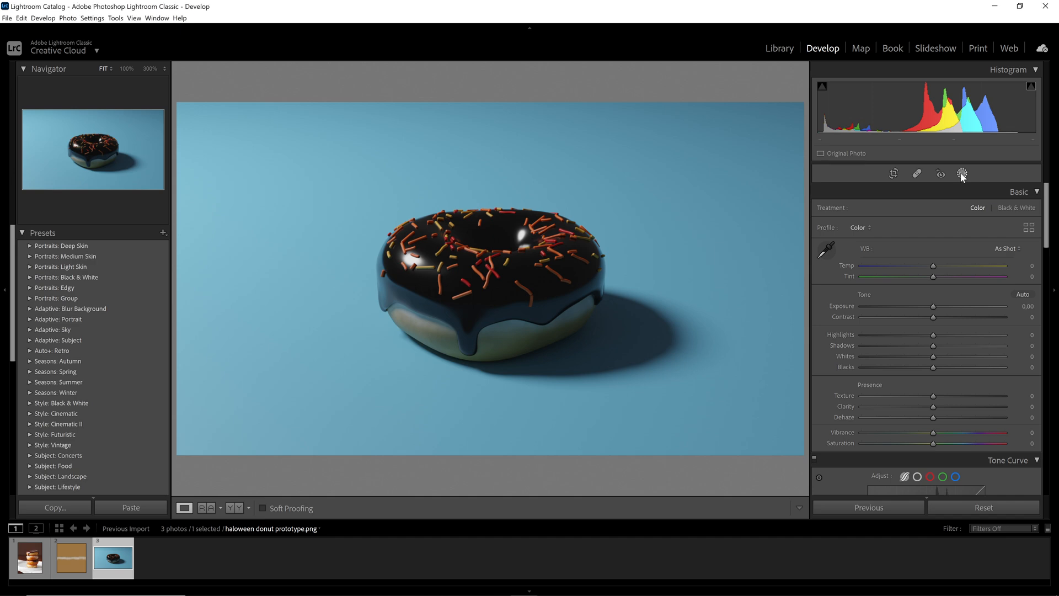
# Step: Open the Masking tool's Add New Mask options for the donut photo
pyautogui.click(962, 172)
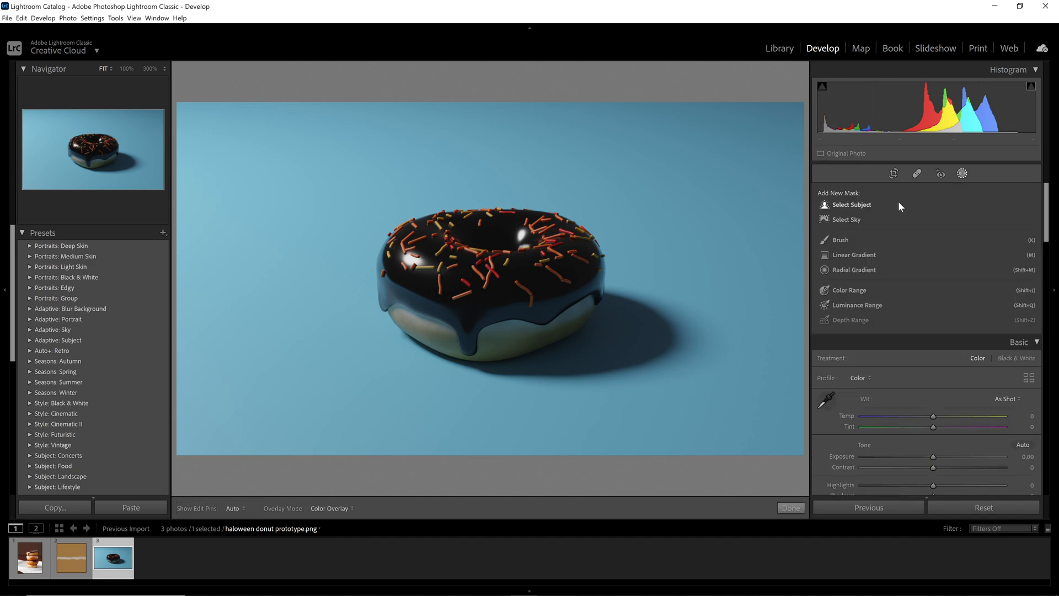
pyautogui.moveTo(962, 174)
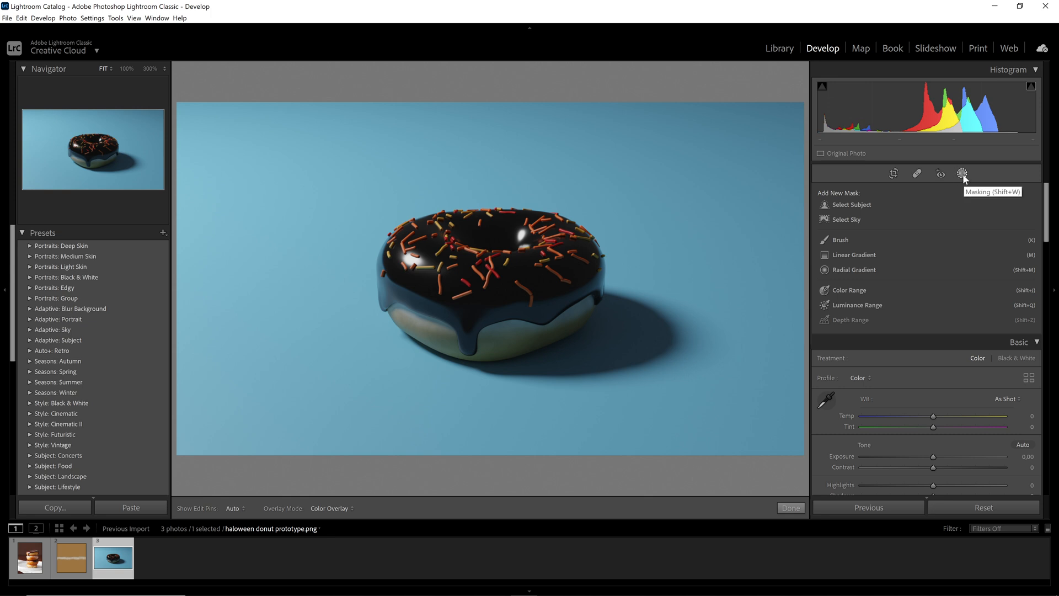
pyautogui.moveTo(964, 177)
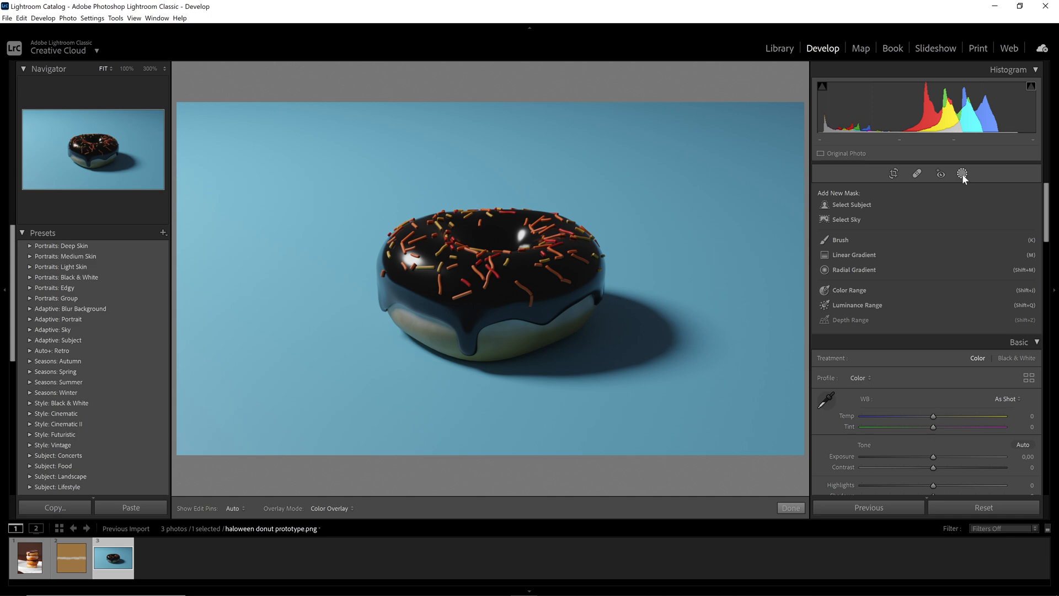
pyautogui.moveTo(962, 174)
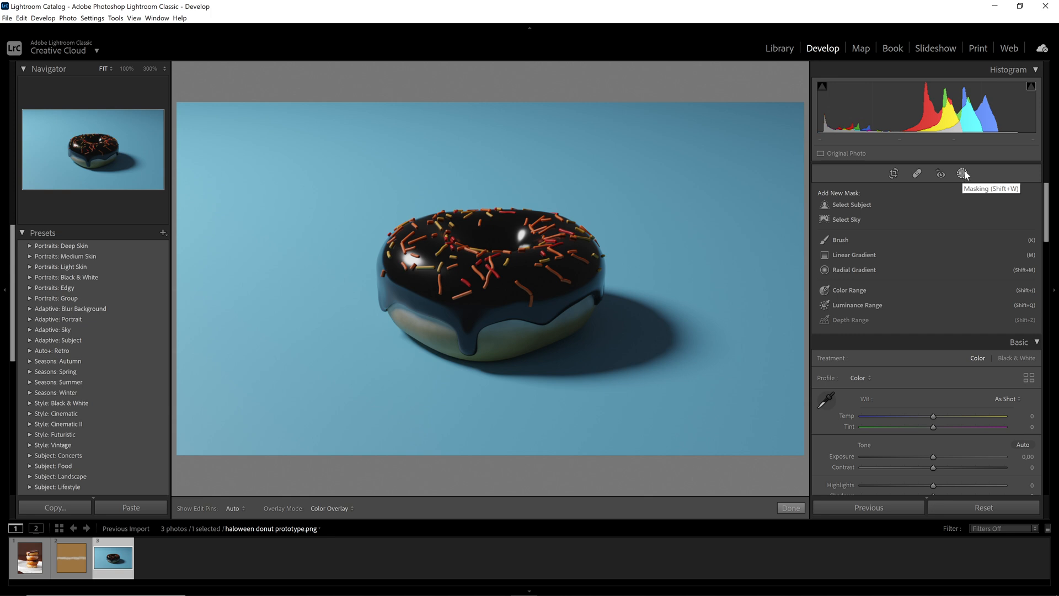
pyautogui.moveTo(834, 210)
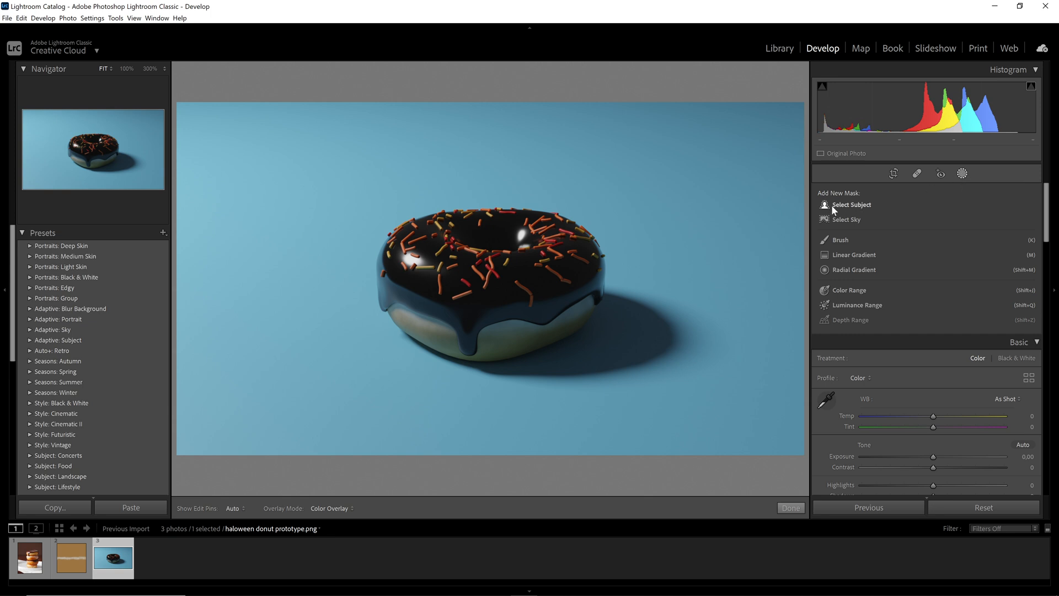
pyautogui.moveTo(421, 214)
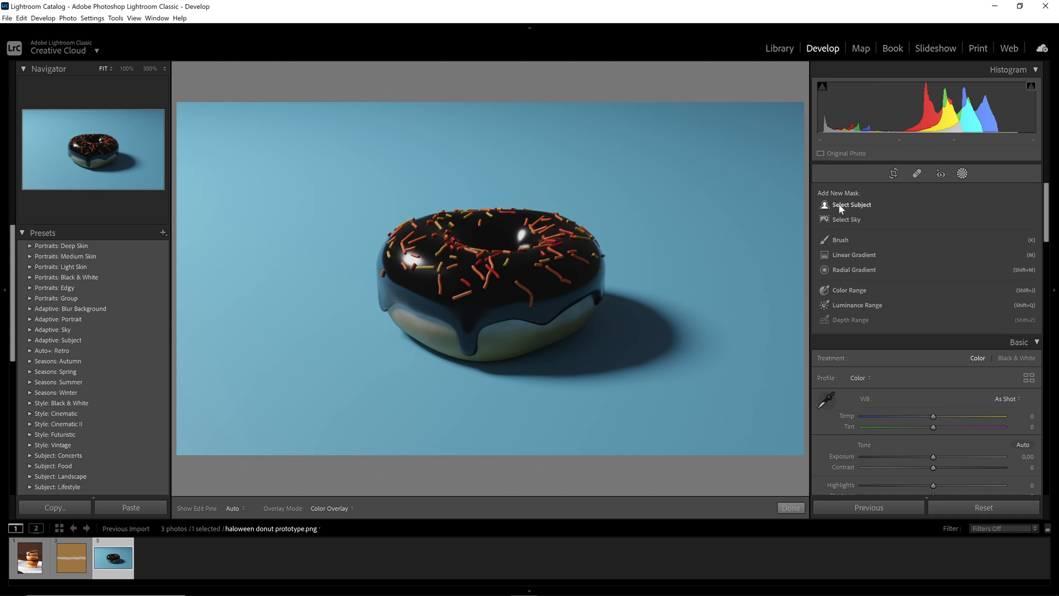
pyautogui.click(850, 204)
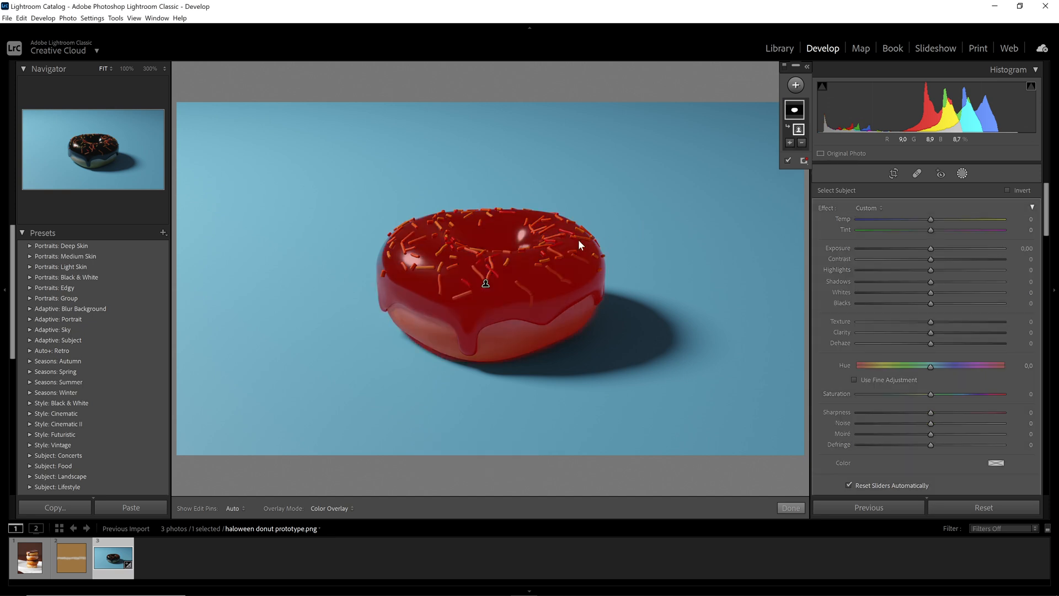
pyautogui.moveTo(572, 276)
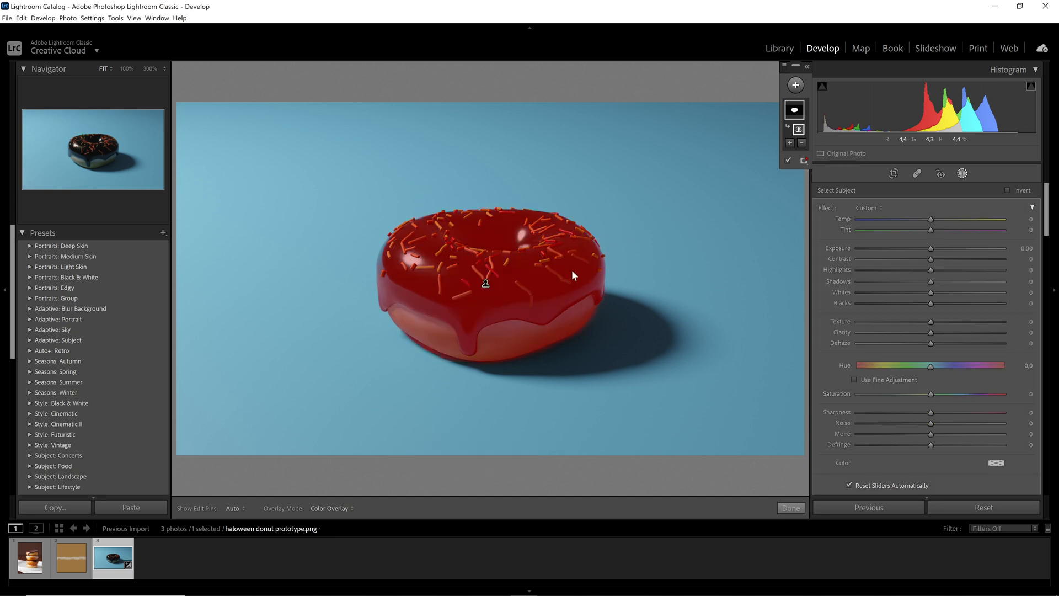
pyautogui.moveTo(425, 280)
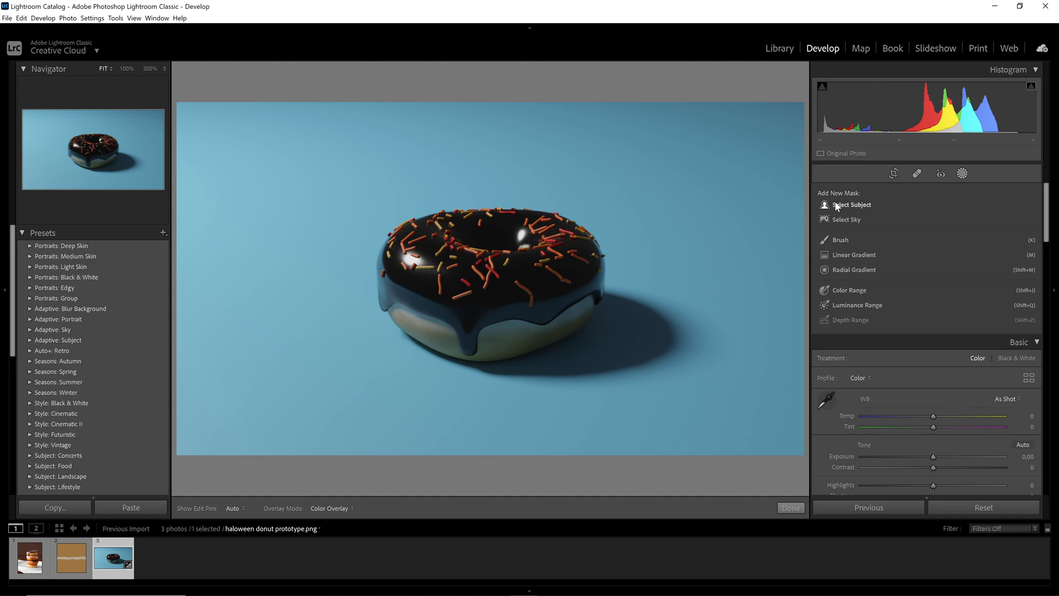
pyautogui.moveTo(845, 219)
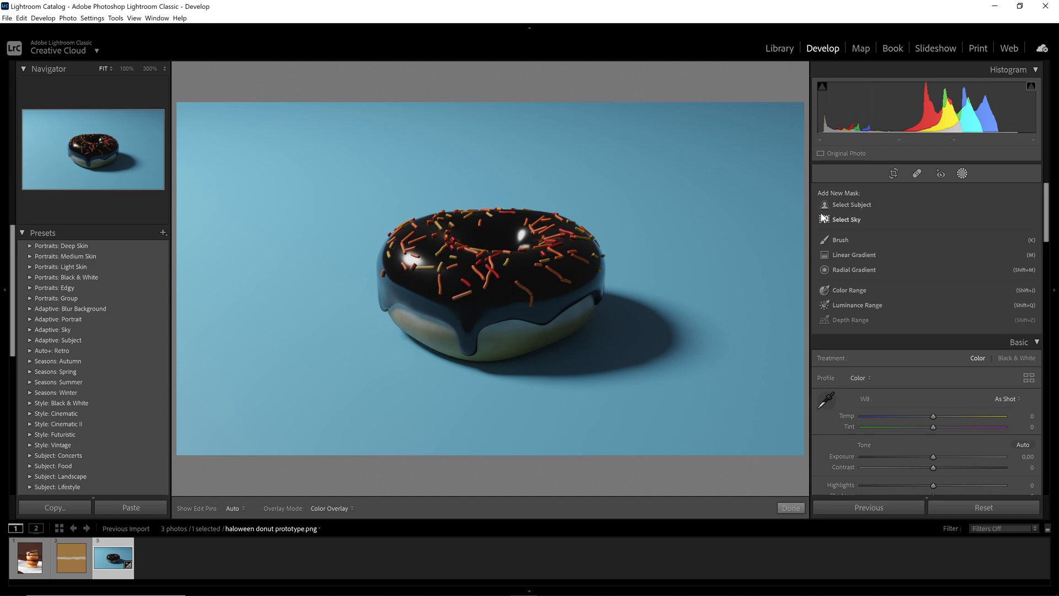
pyautogui.moveTo(674, 128)
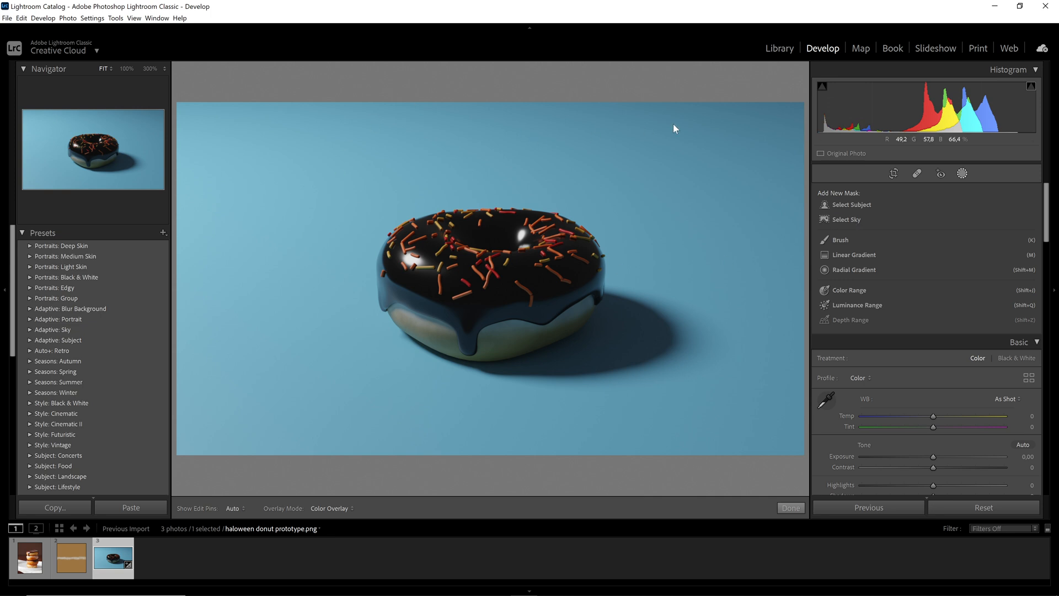
pyautogui.moveTo(668, 250)
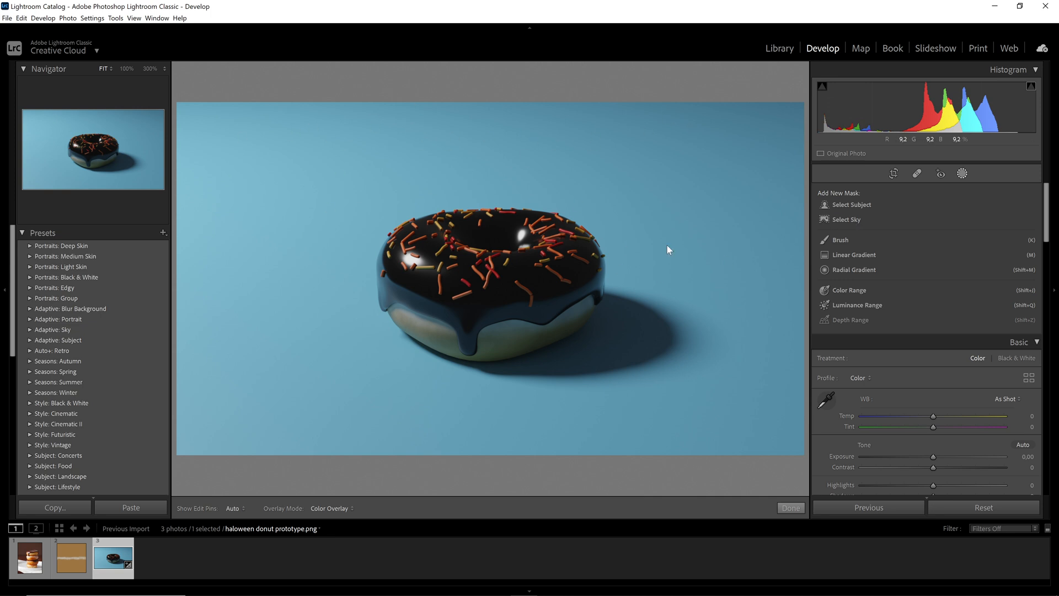
pyautogui.moveTo(659, 242)
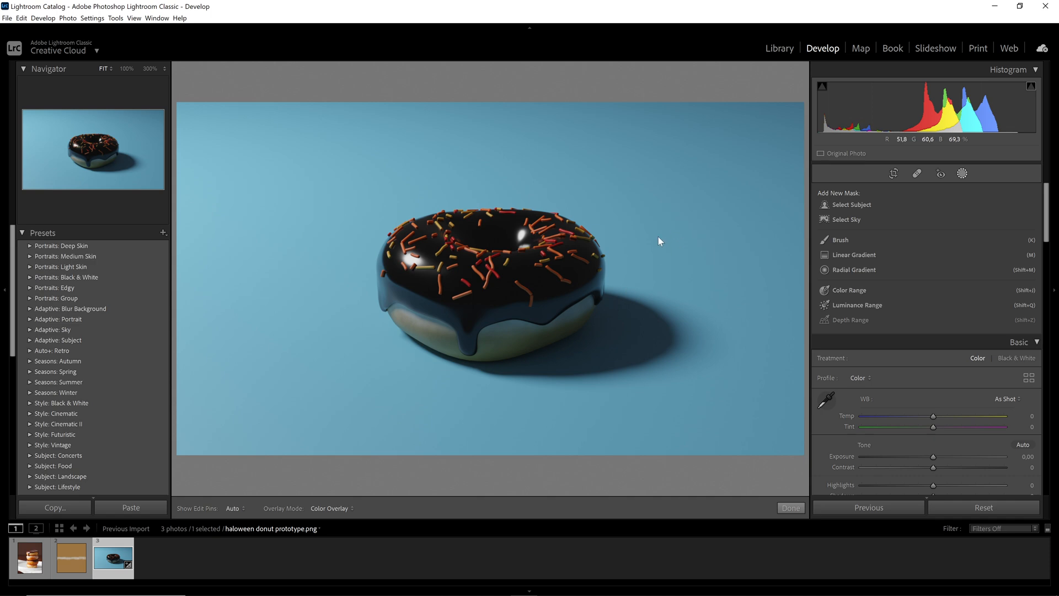
pyautogui.click(839, 239)
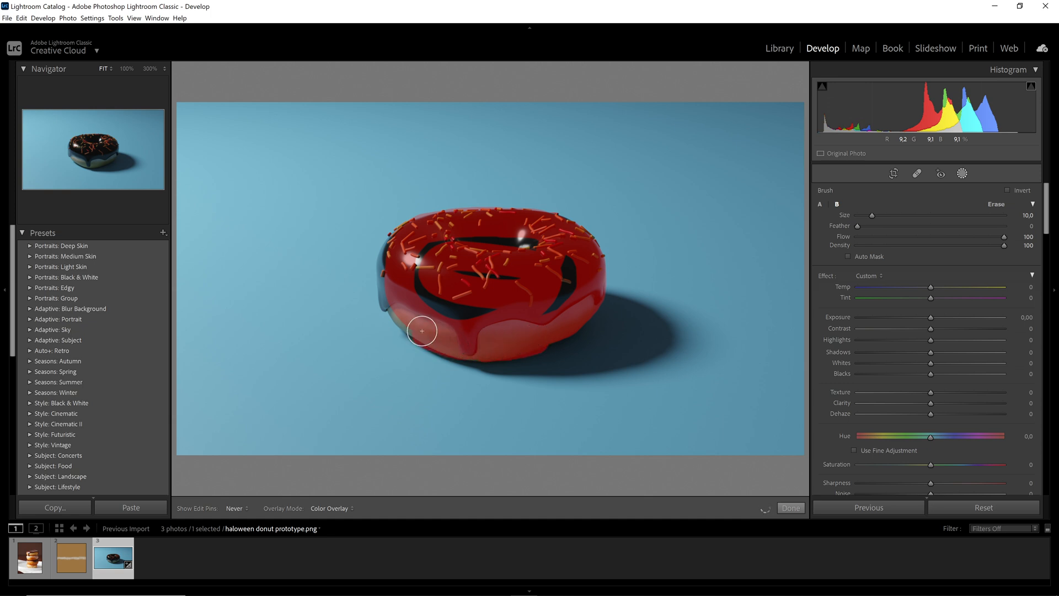
pyautogui.rightClick(794, 108)
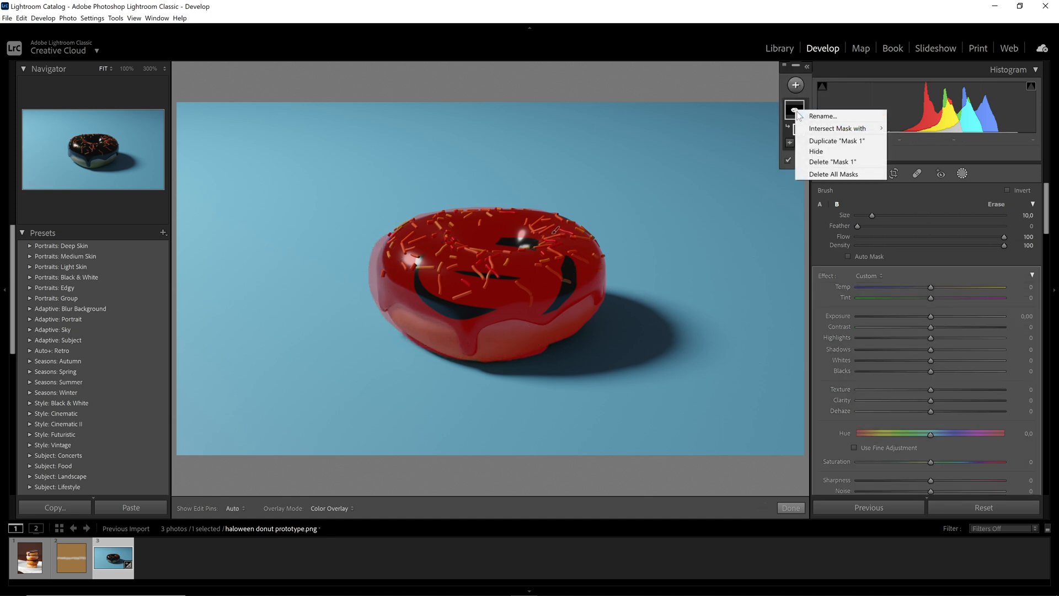
pyautogui.click(833, 162)
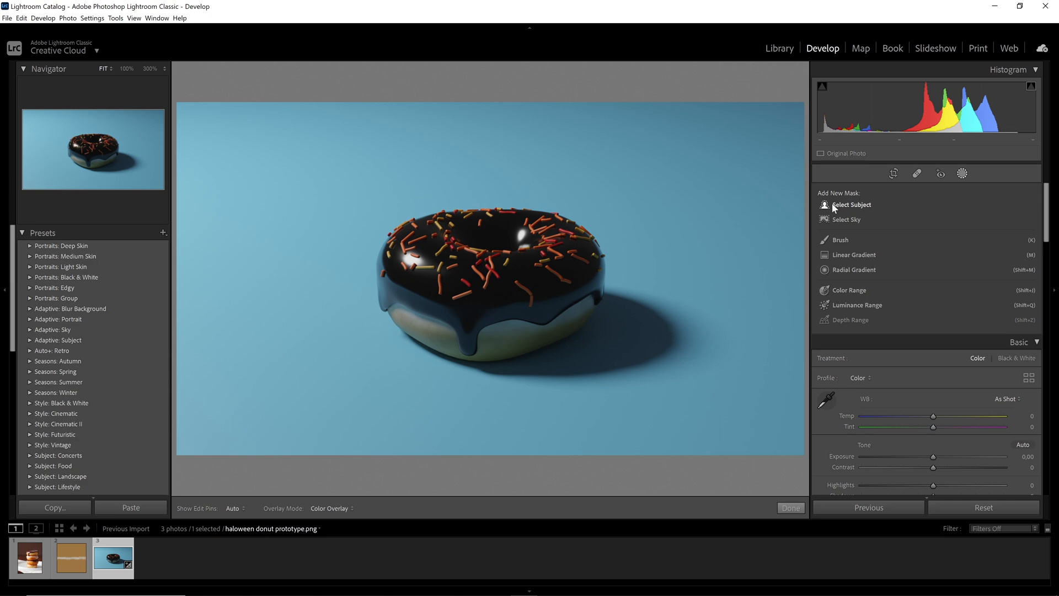
# Step: Create Mask 1 with Select Subject so it covers the donut
pyautogui.click(851, 205)
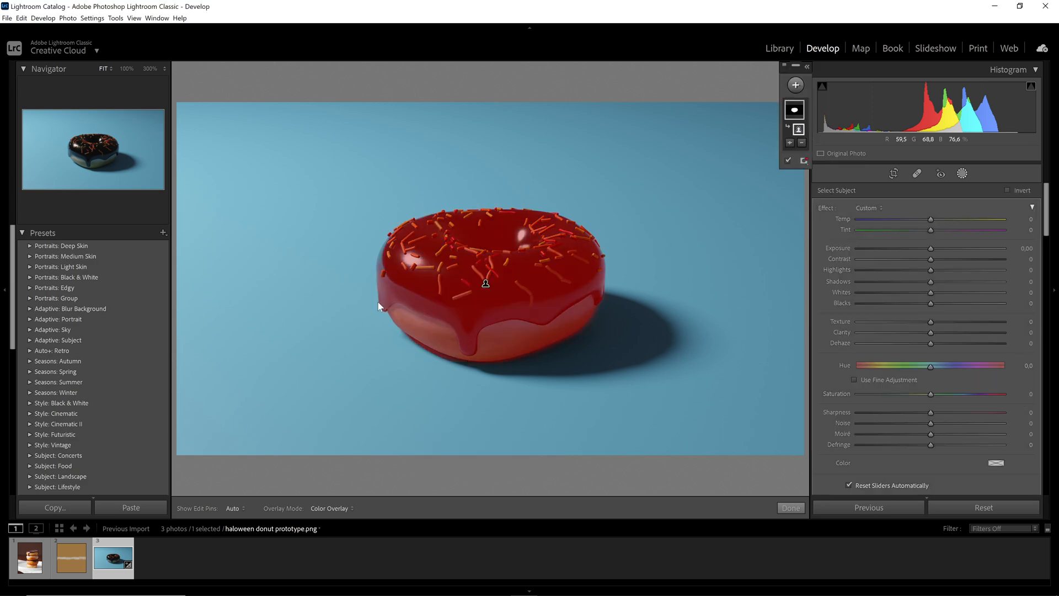
pyautogui.moveTo(368, 302)
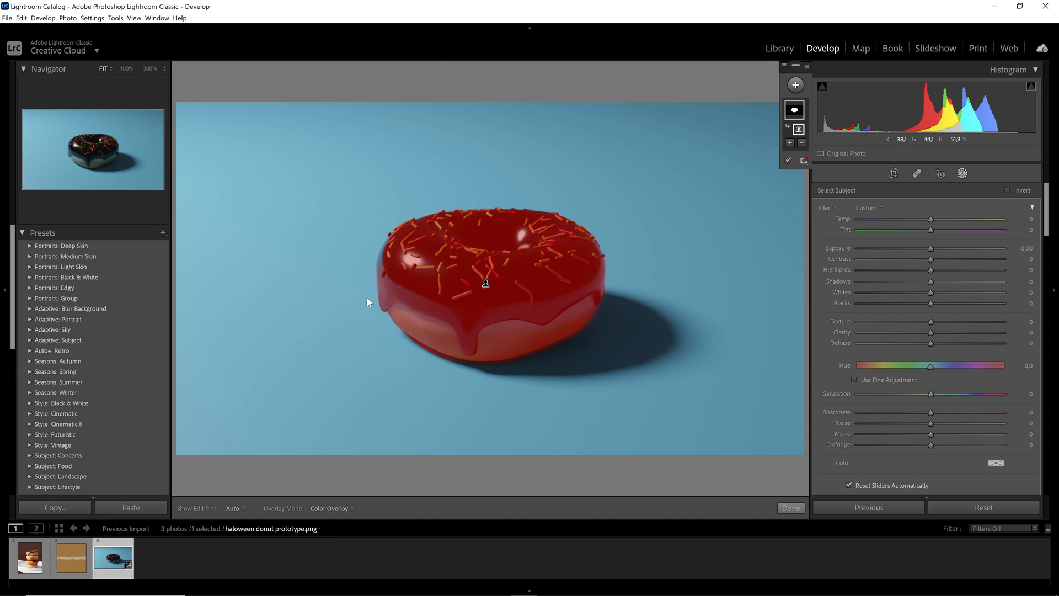
pyautogui.moveTo(291, 215)
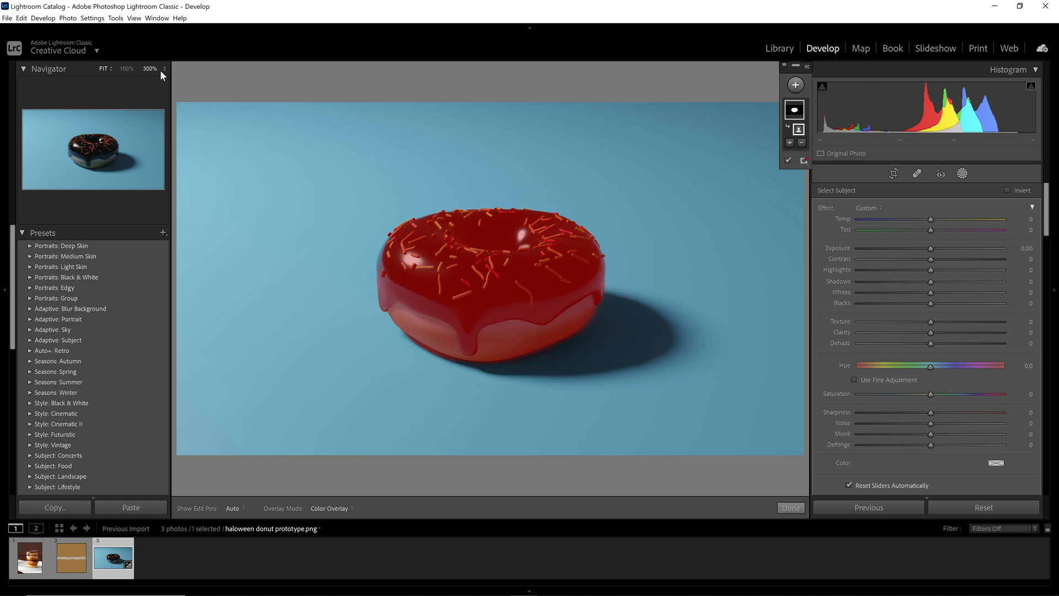
# Step: Set the Navigator zoom to 300% to inspect the donut's lower edge
pyautogui.click(150, 68)
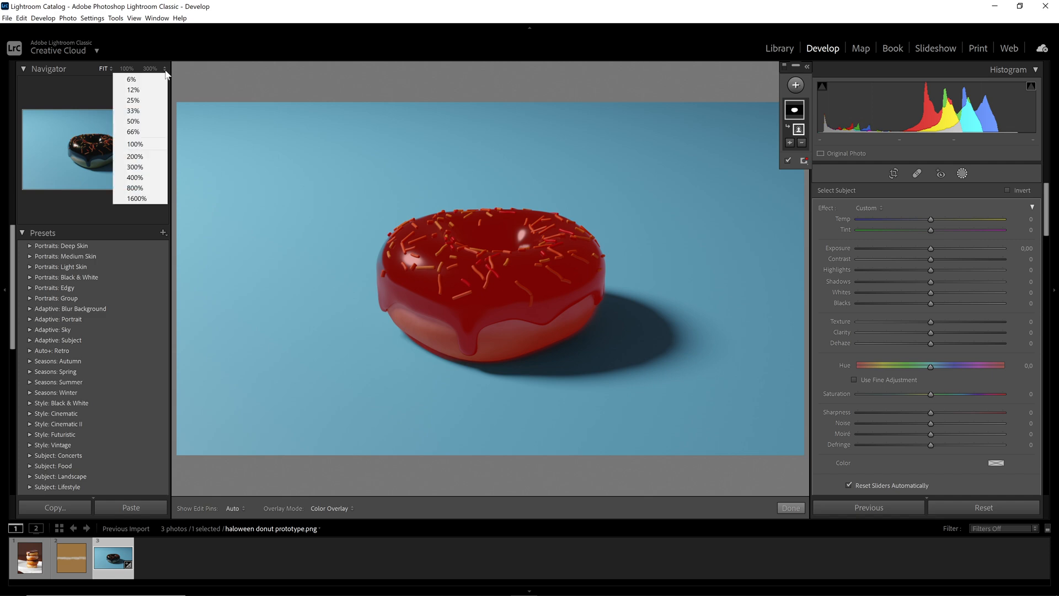
pyautogui.click(134, 167)
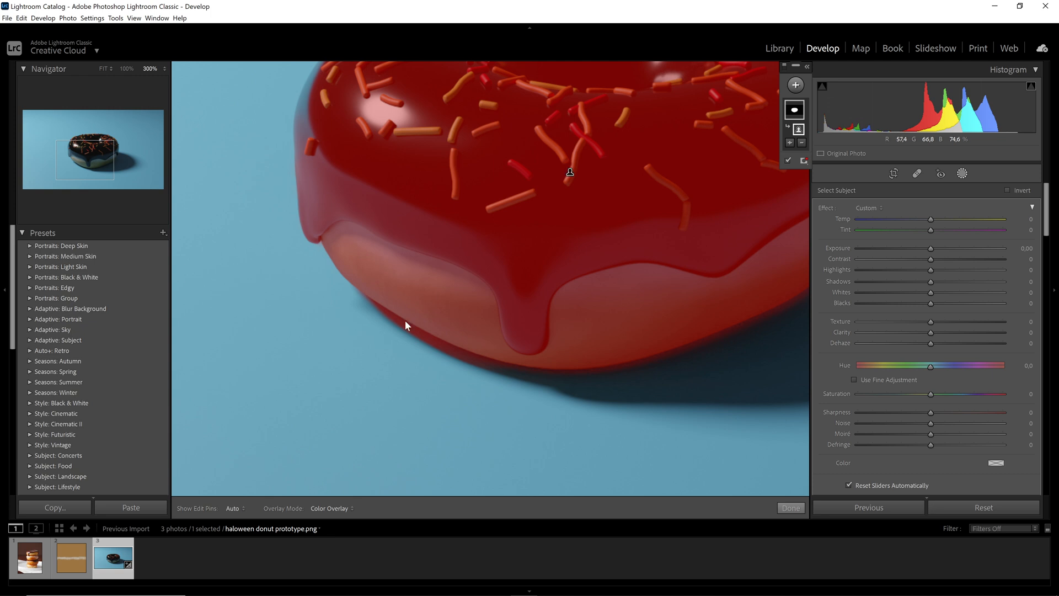
pyautogui.moveTo(780, 107)
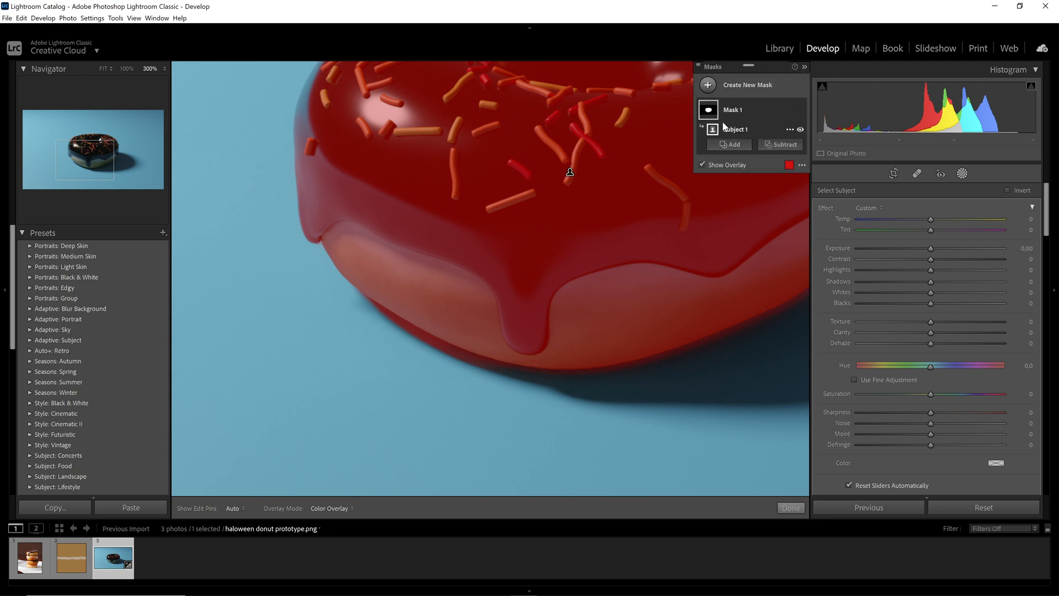
# Step: Add a Subtract > Brush stroke along the donut's underside on Mask 1
pyautogui.click(783, 144)
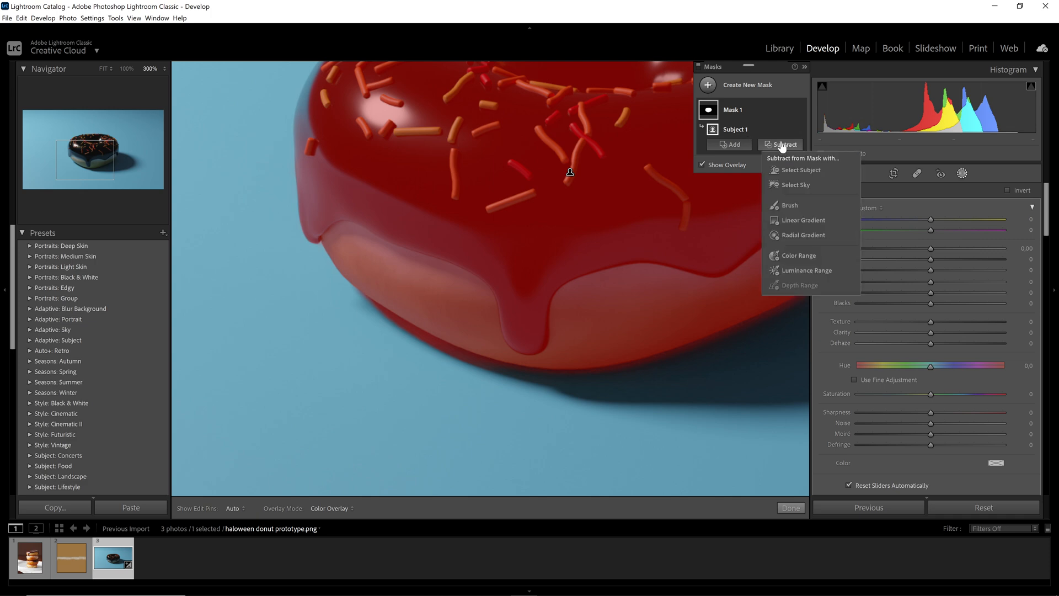
pyautogui.click(788, 204)
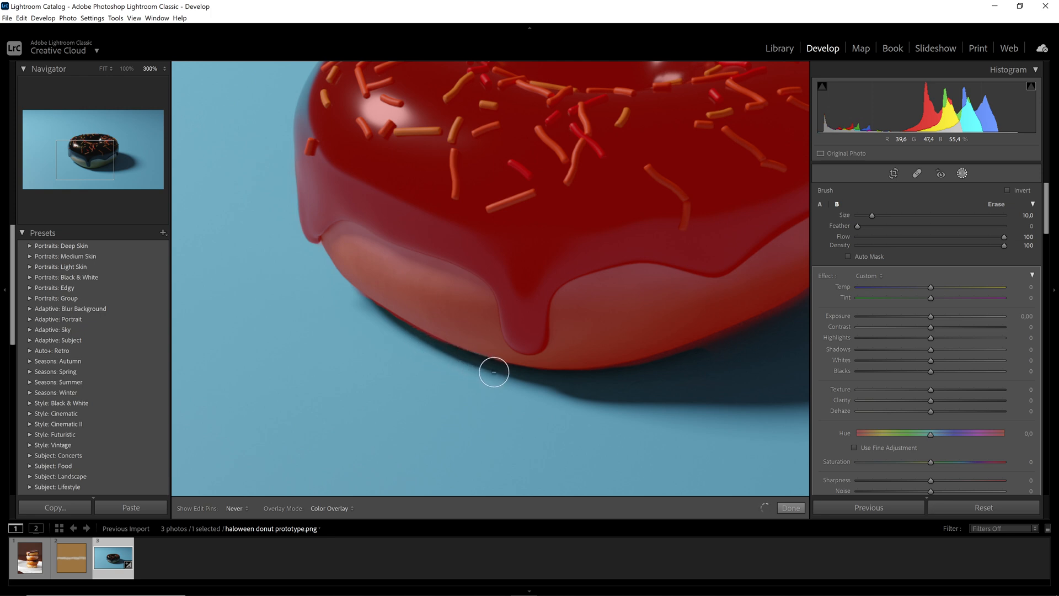
pyautogui.moveTo(436, 354)
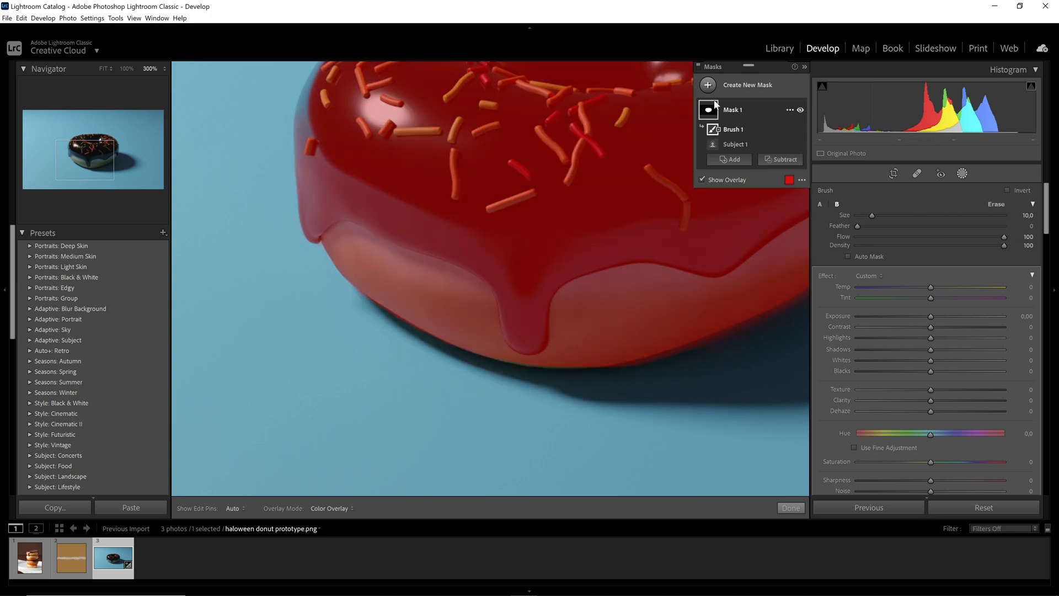
# Step: Invert Subject 1 to cover the background and convert Brush 1 to Add
pyautogui.rightClick(734, 144)
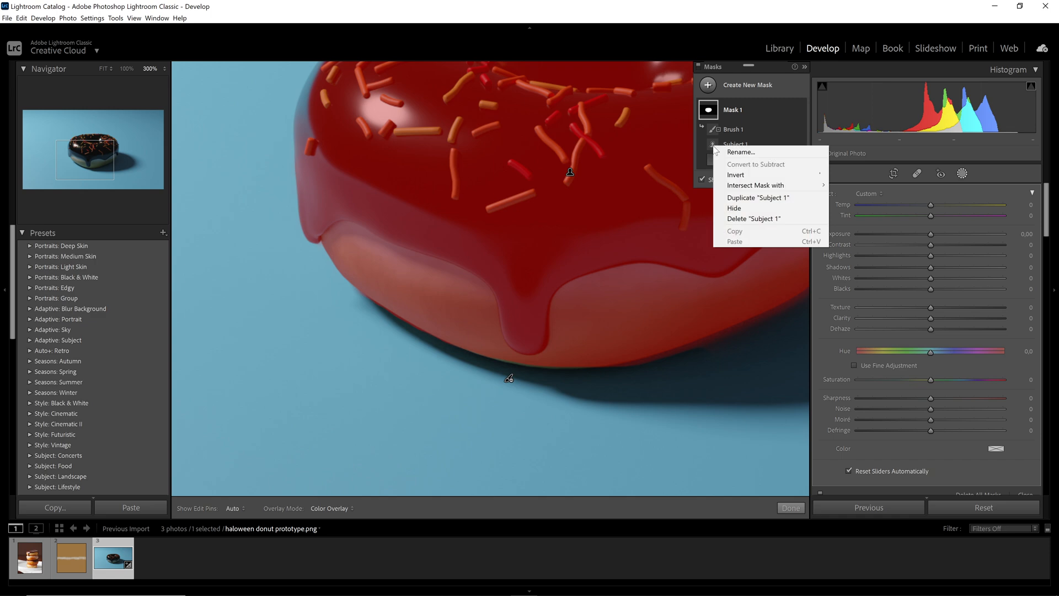
pyautogui.click(735, 174)
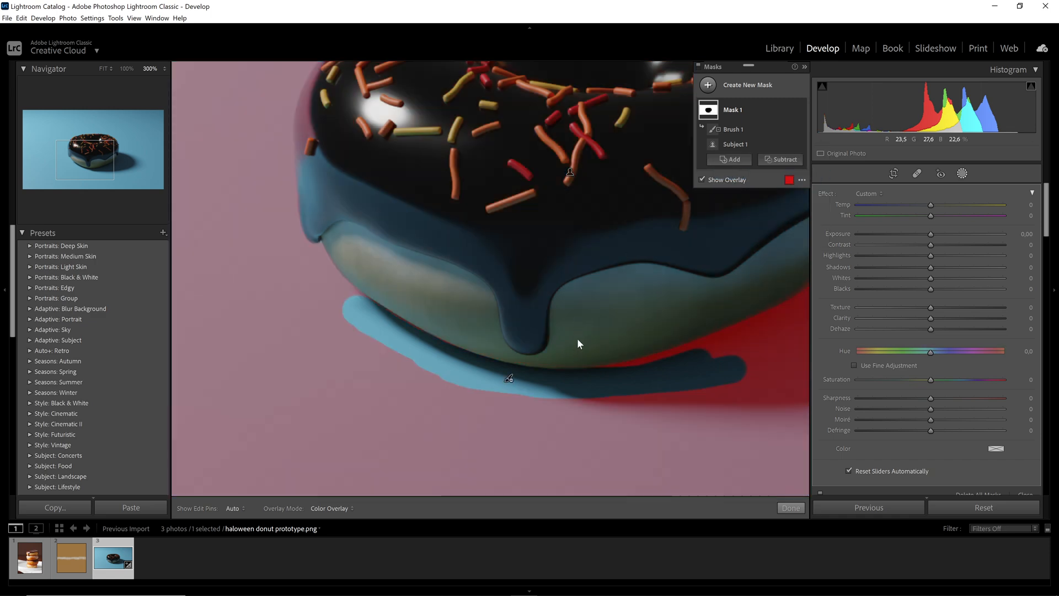
pyautogui.rightClick(729, 129)
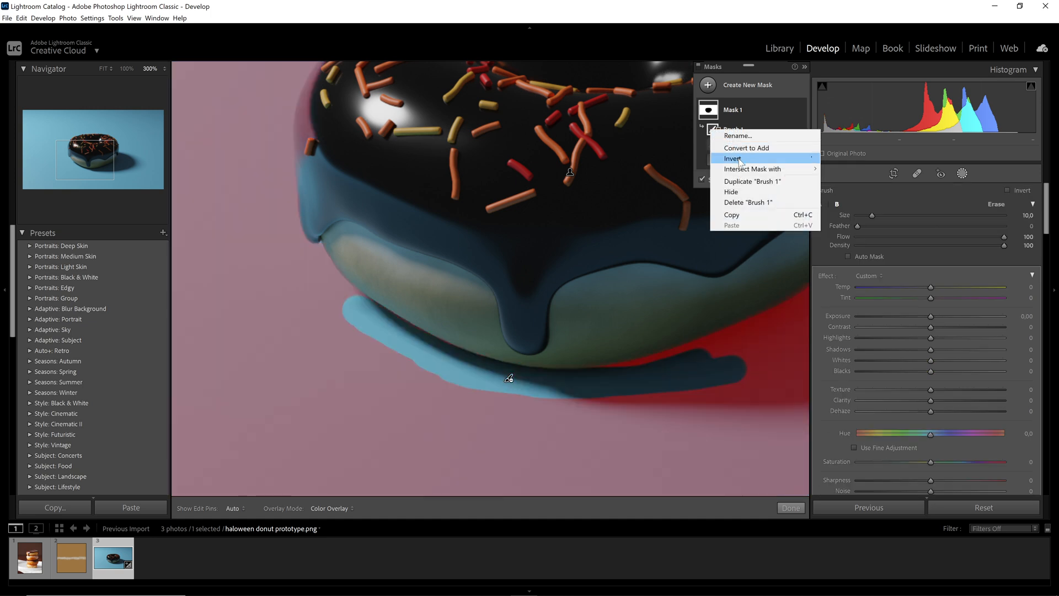
pyautogui.moveTo(746, 148)
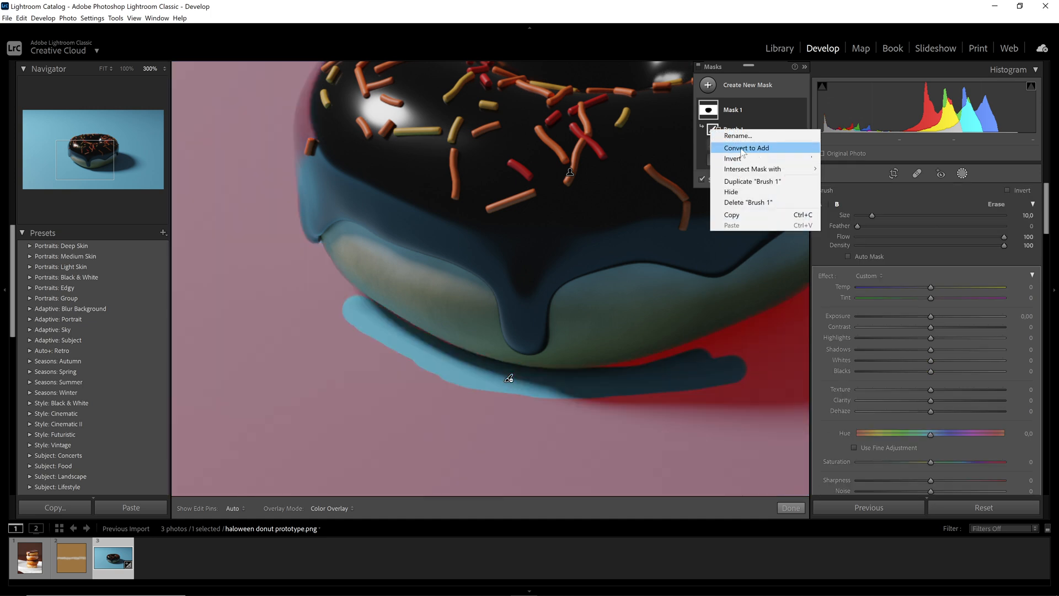
pyautogui.click(746, 147)
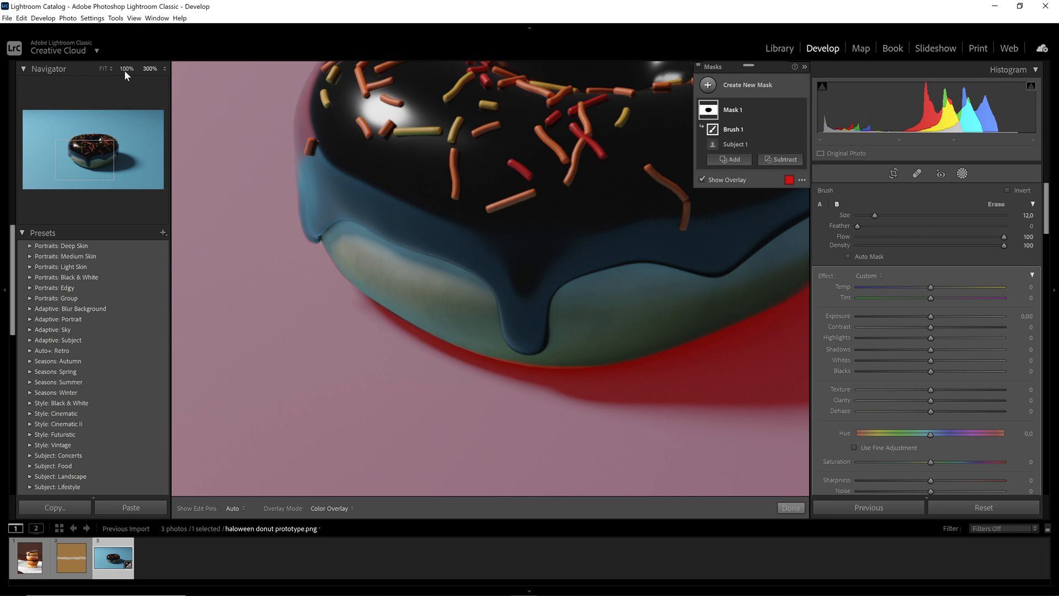
# Step: Zoom to 100% and brush-subtract parts of the donut's top from the mask
pyautogui.click(126, 68)
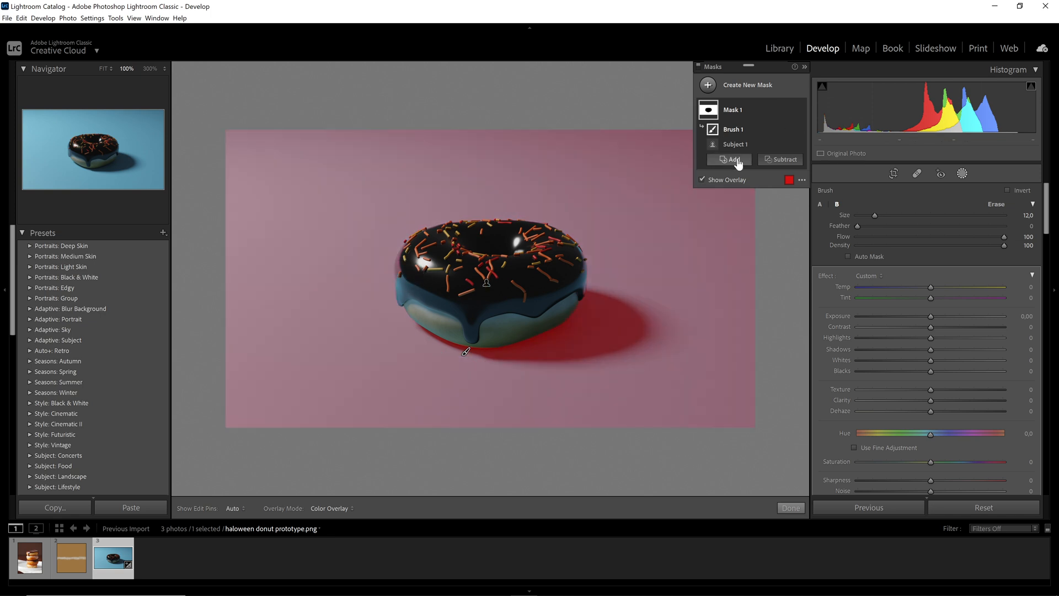
pyautogui.click(782, 159)
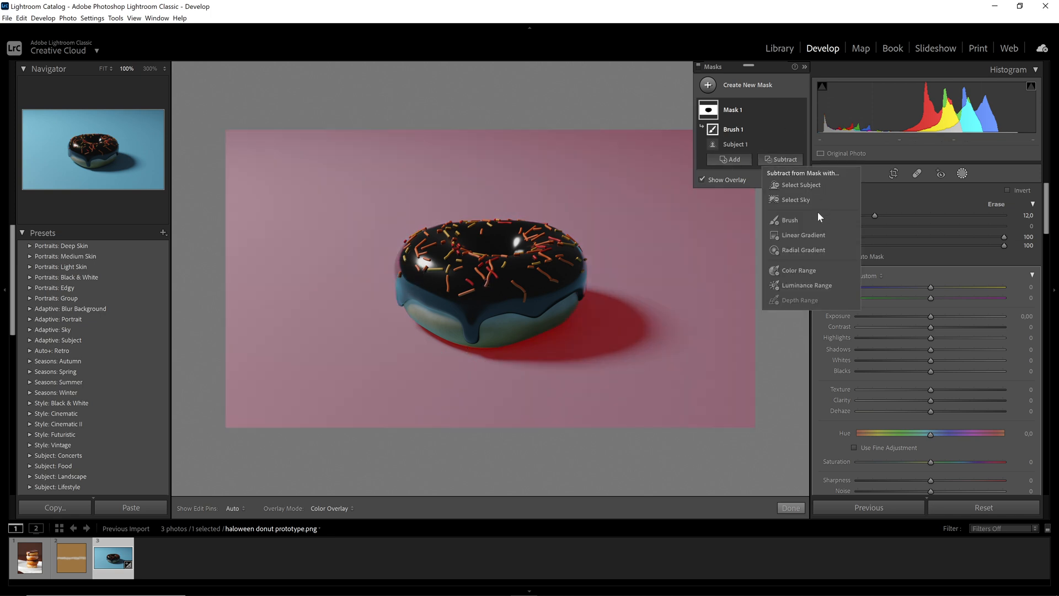
pyautogui.click(788, 219)
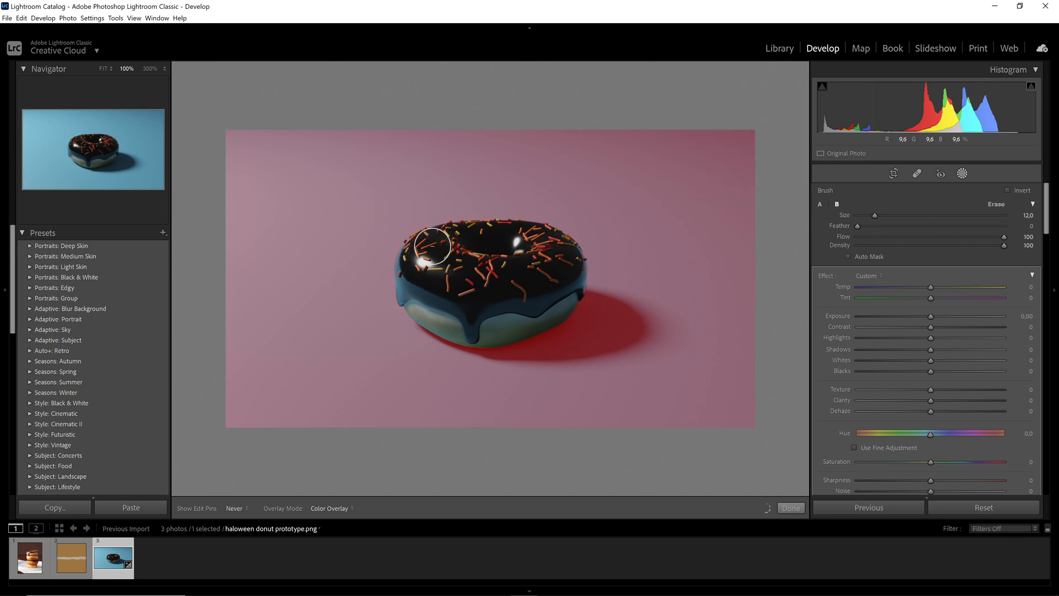
pyautogui.moveTo(559, 258)
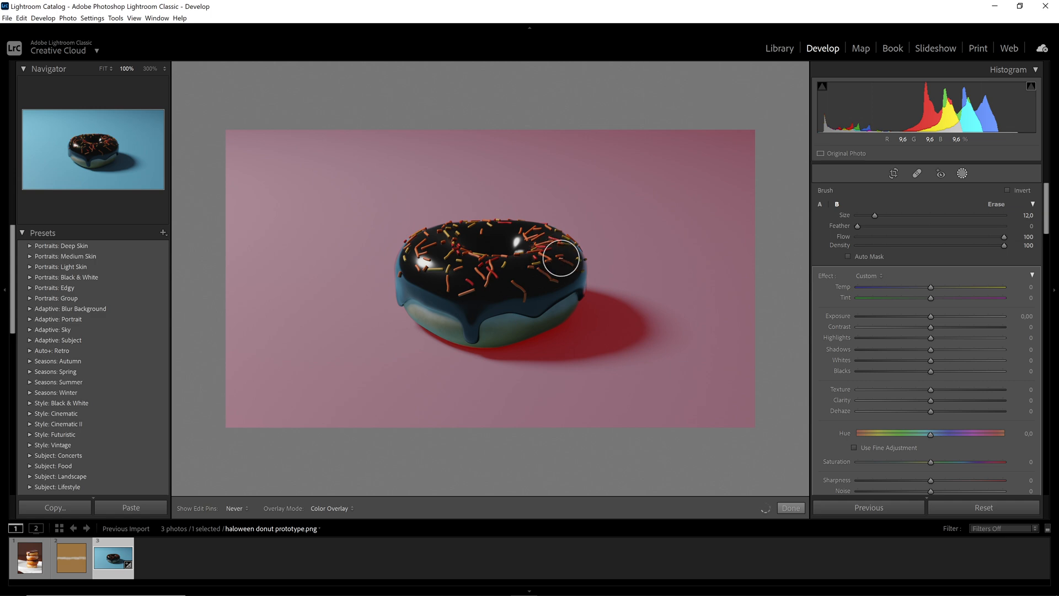
pyautogui.moveTo(564, 286)
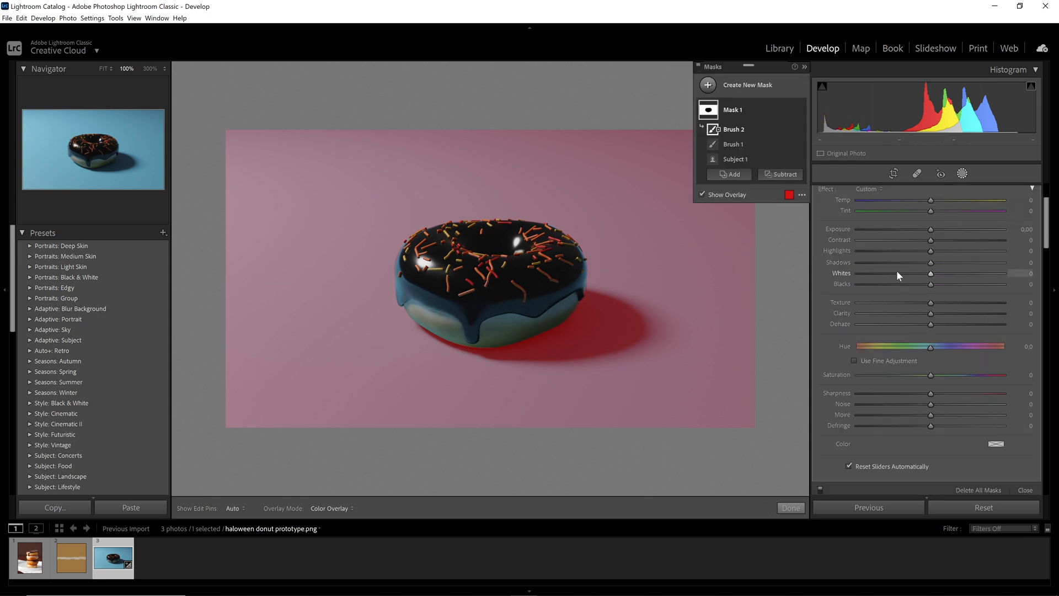
pyautogui.moveTo(878, 415)
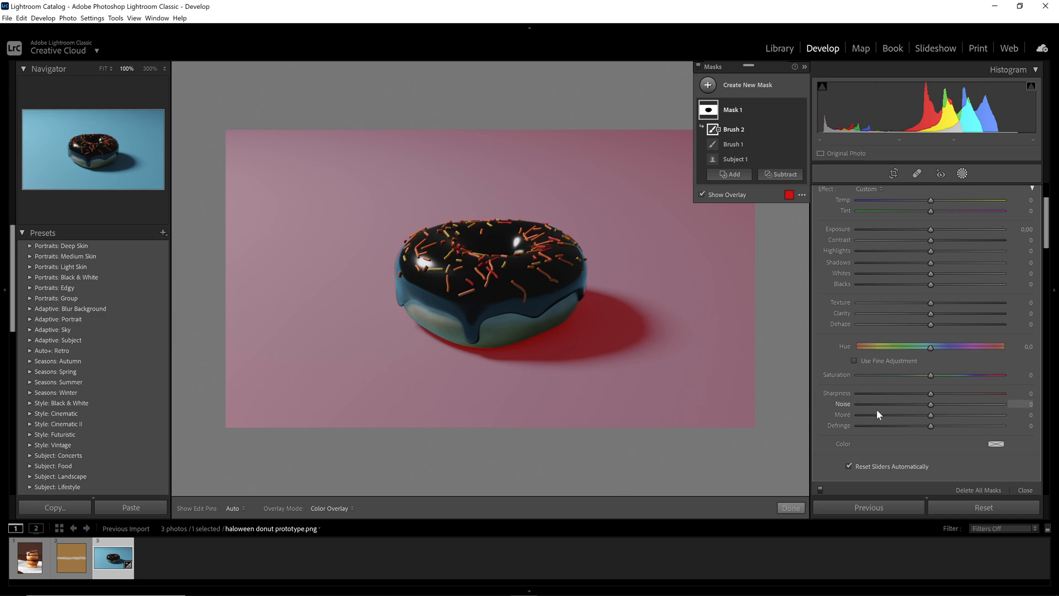
# Step: Toggle the mask overlay on and off and change its colour to preview the white background
pyautogui.scroll(-3)
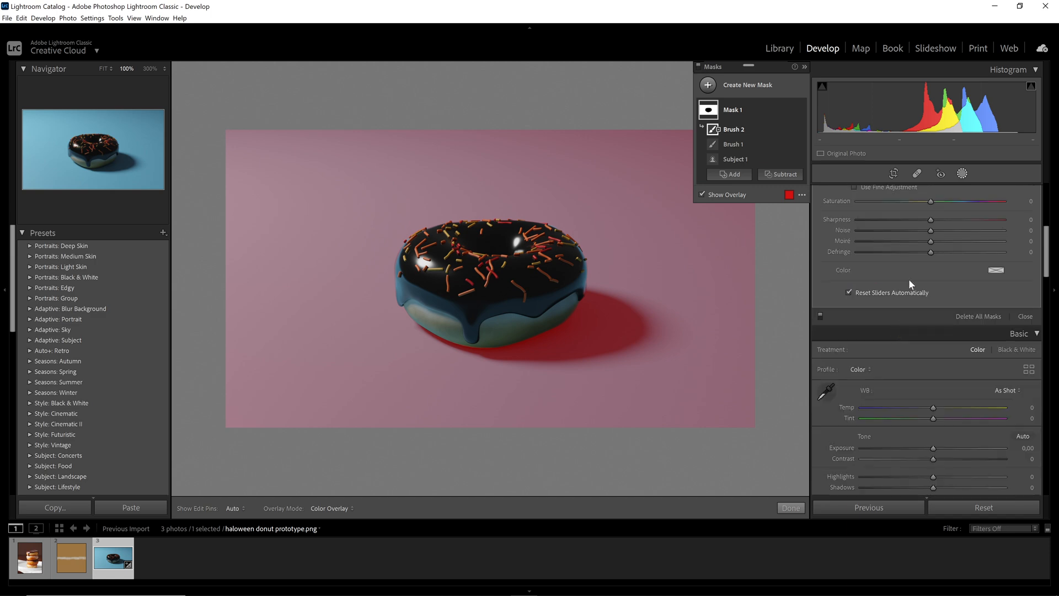
pyautogui.scroll(3)
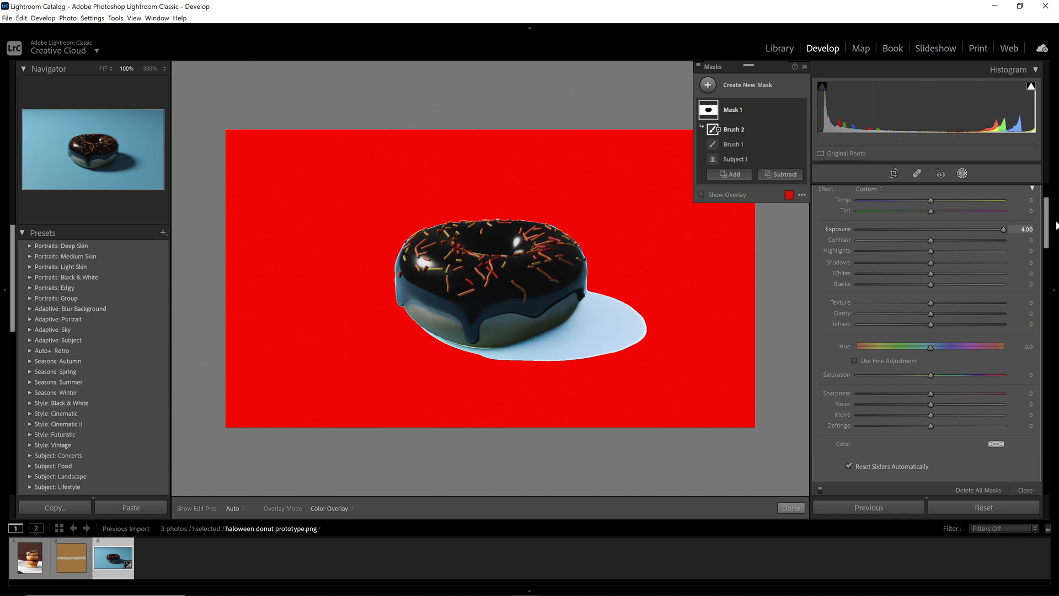
pyautogui.click(706, 195)
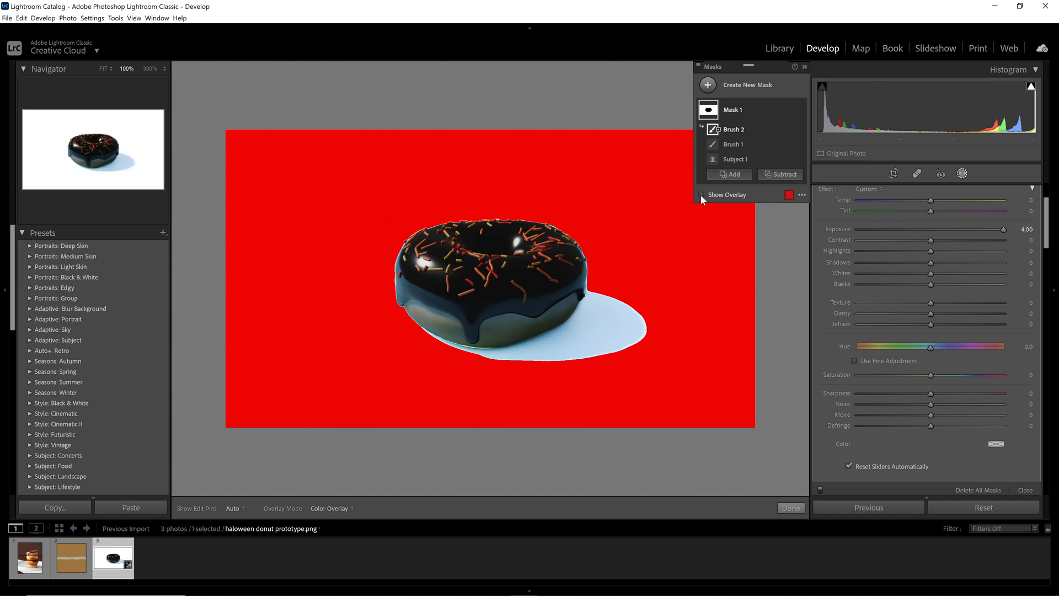
pyautogui.click(703, 194)
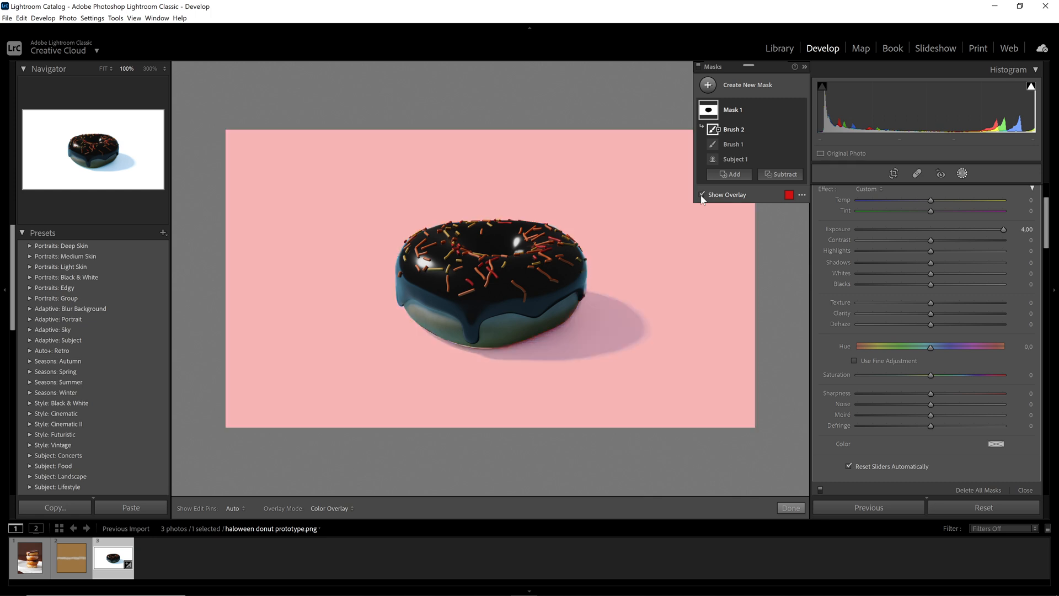
pyautogui.click(788, 195)
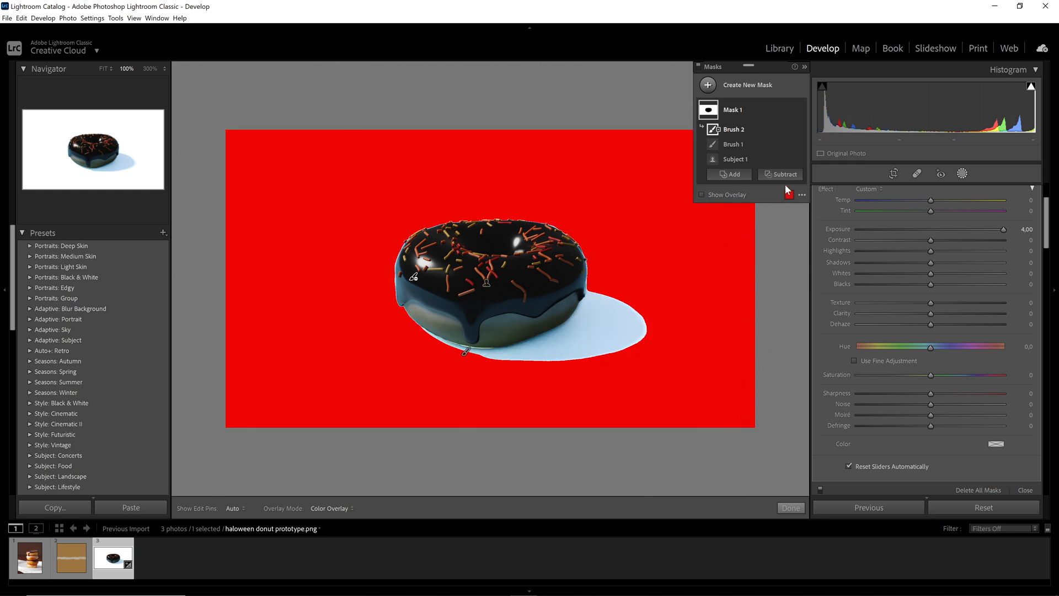
pyautogui.click(790, 195)
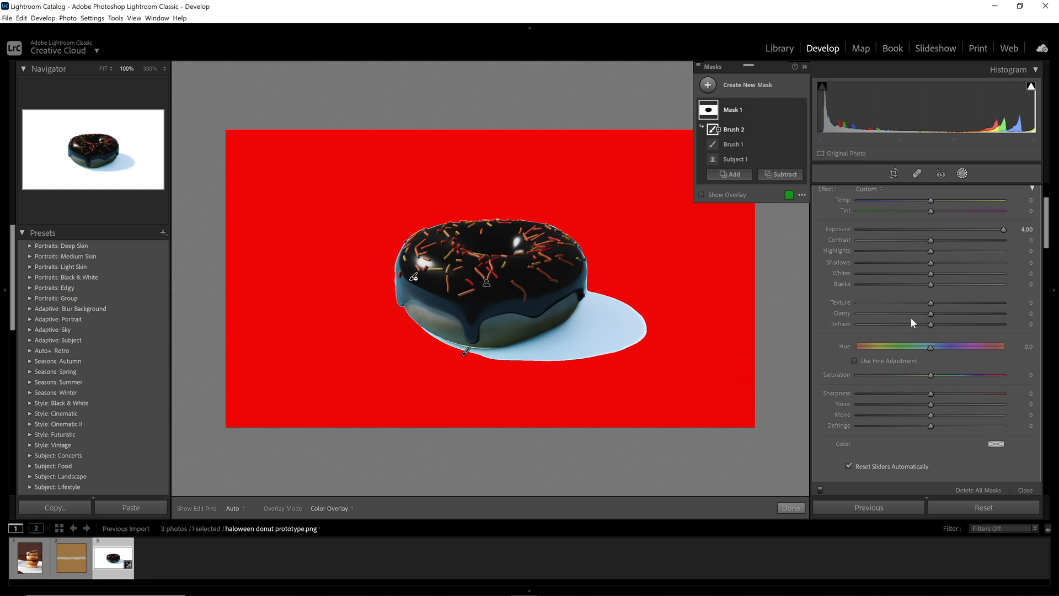
pyautogui.moveTo(668, 42)
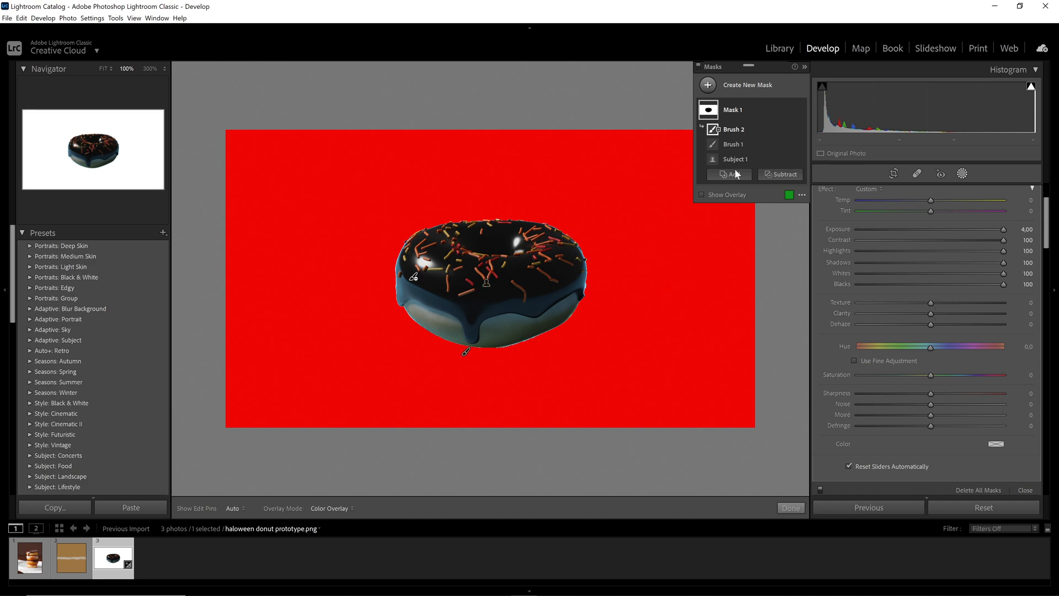
pyautogui.moveTo(519, 231)
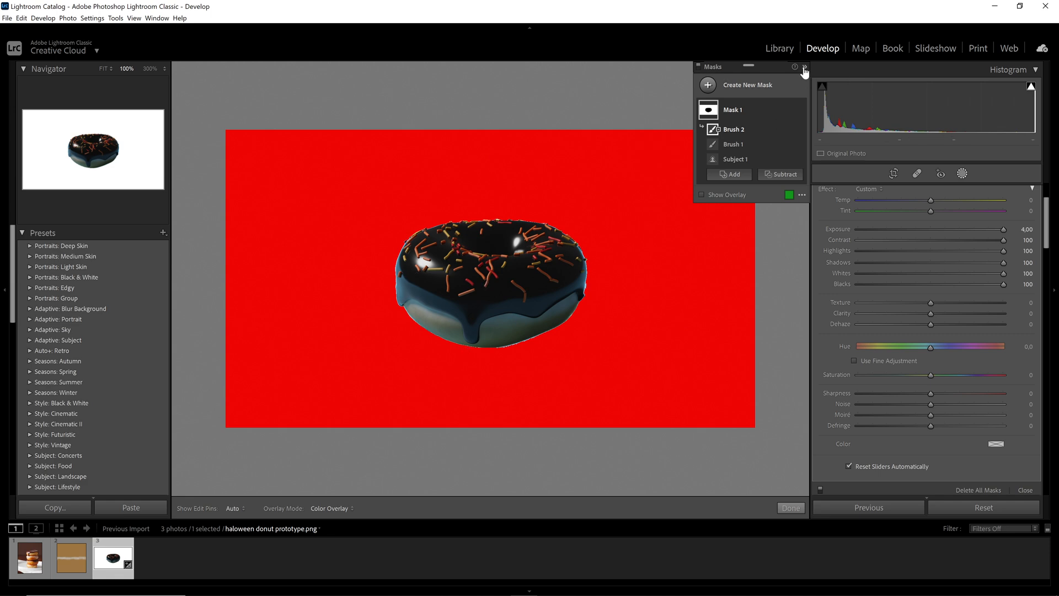
# Step: Collapse the Masks panel and view the white-background donut in Library
pyautogui.click(804, 70)
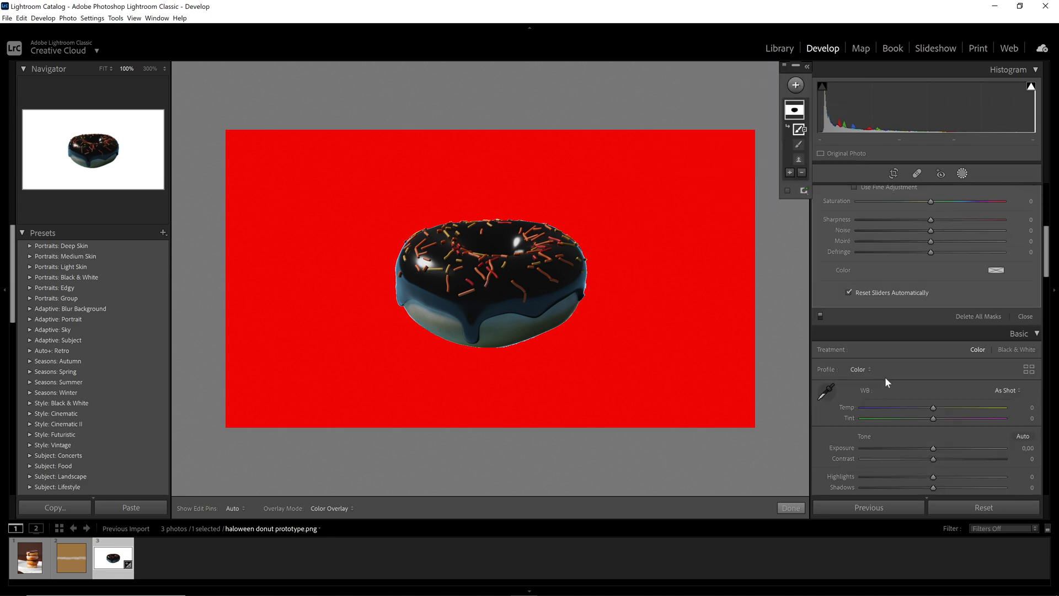
pyautogui.scroll(-3)
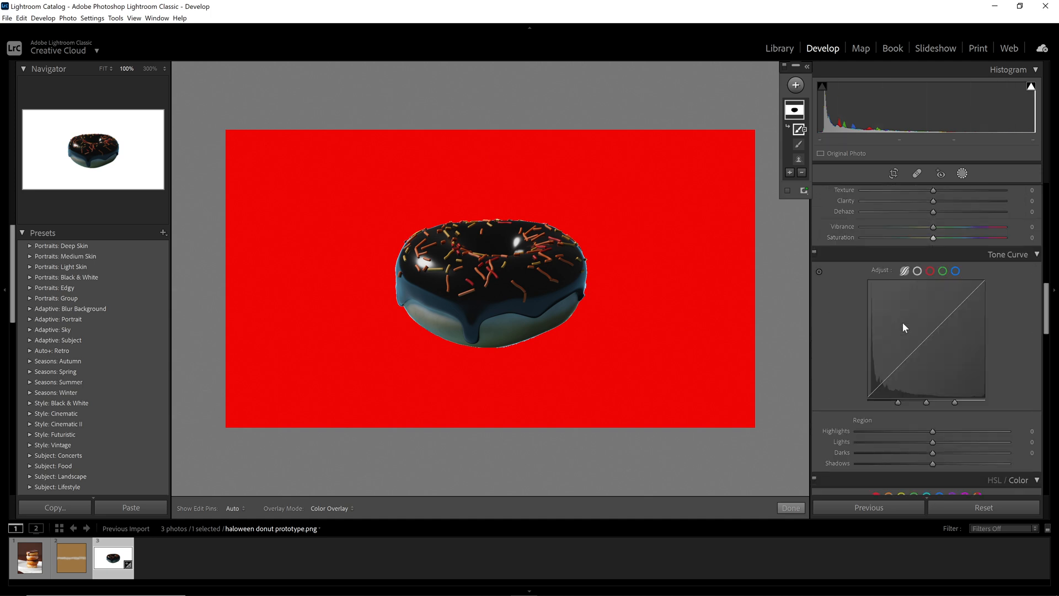
pyautogui.scroll(3)
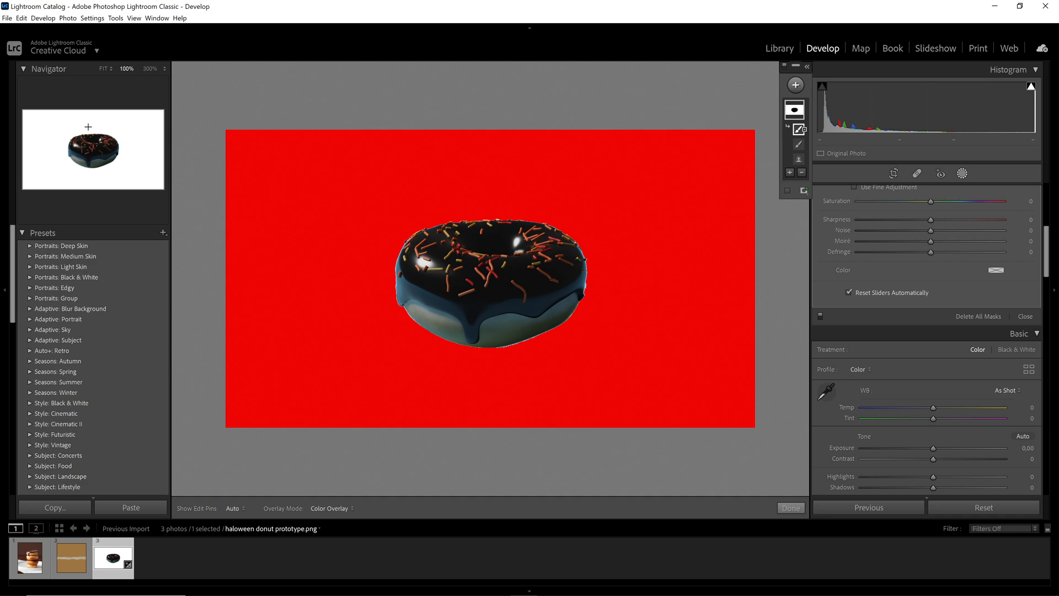
pyautogui.click(779, 48)
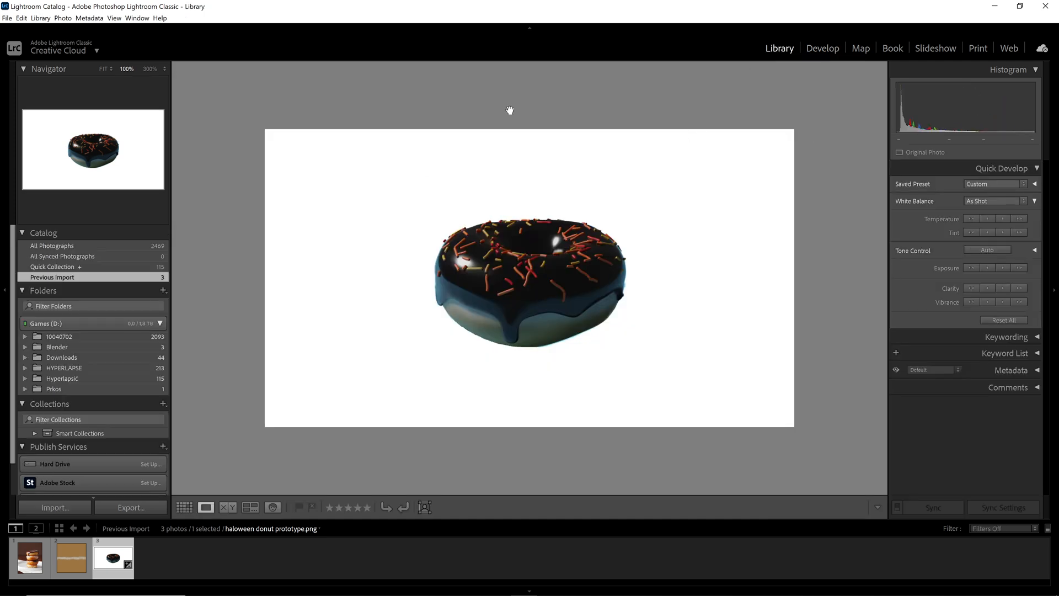
pyautogui.moveTo(347, 243)
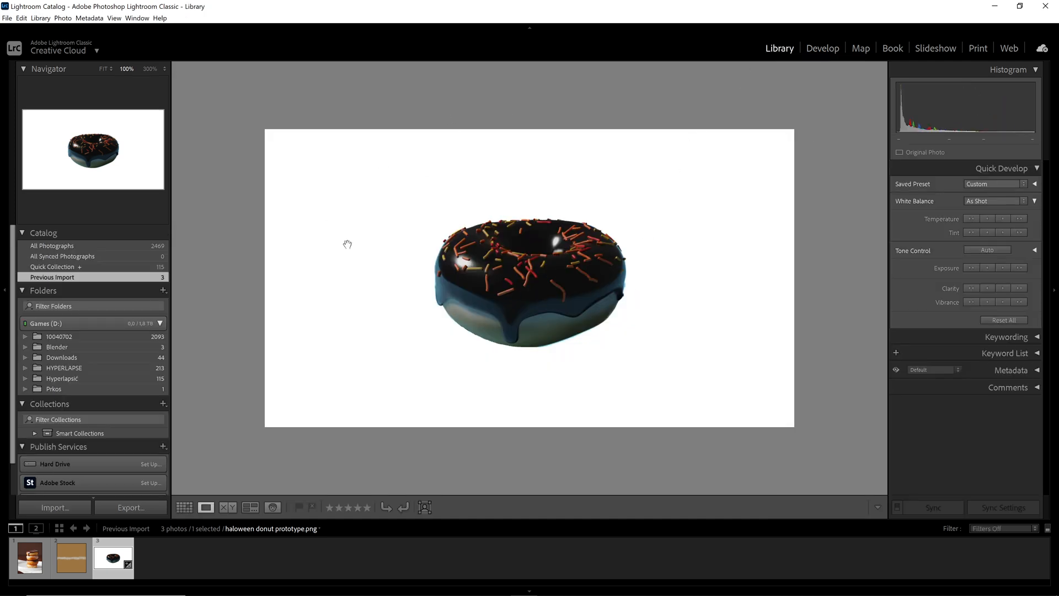